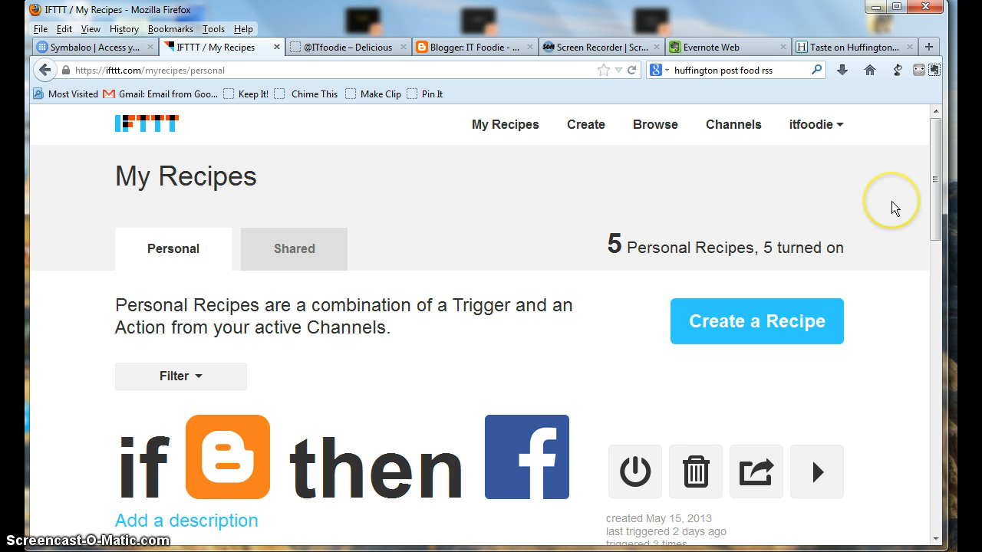
mouse_move(895, 208)
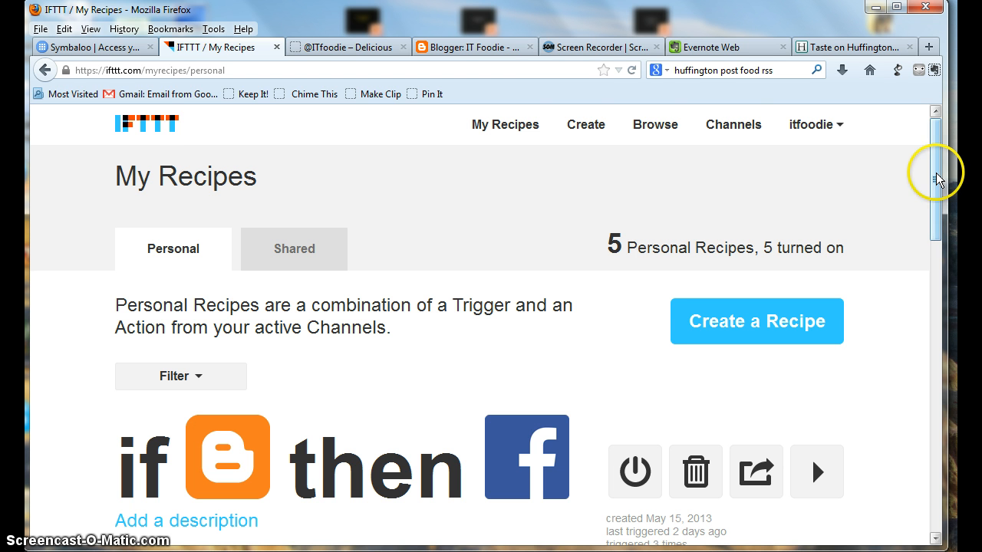
- Browse down the recipe list, then look through the Delicious bookmarks page
scroll(down, 3)
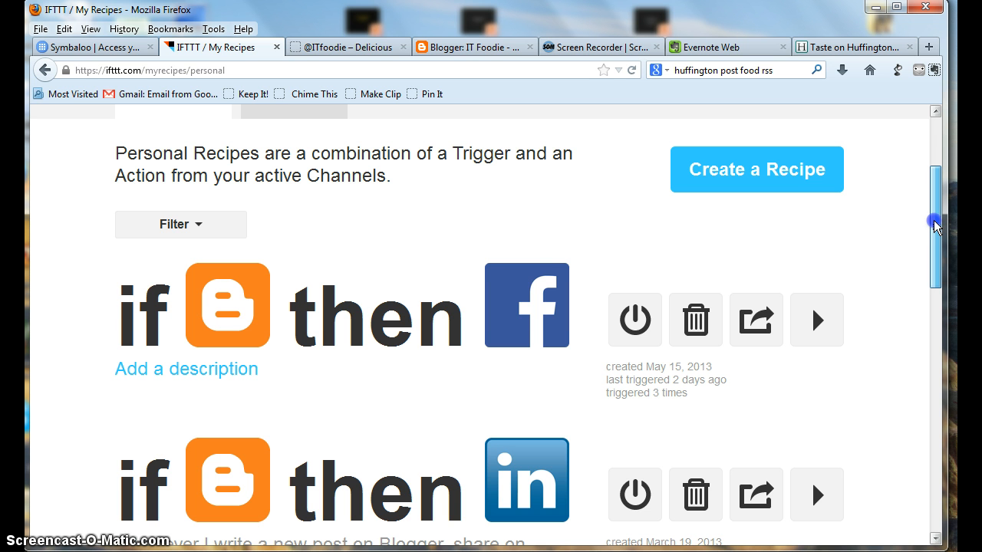
scroll(down, 3)
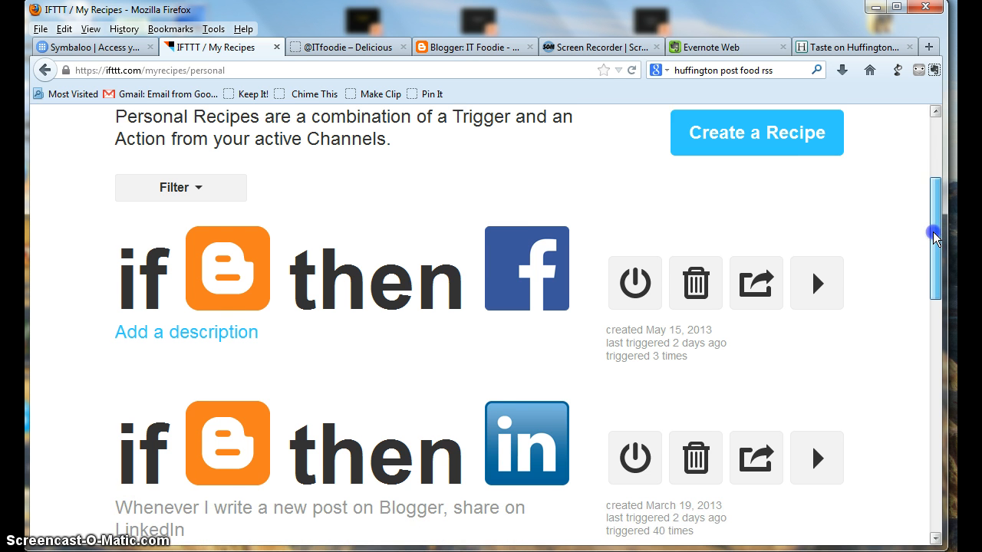
scroll(down, 3)
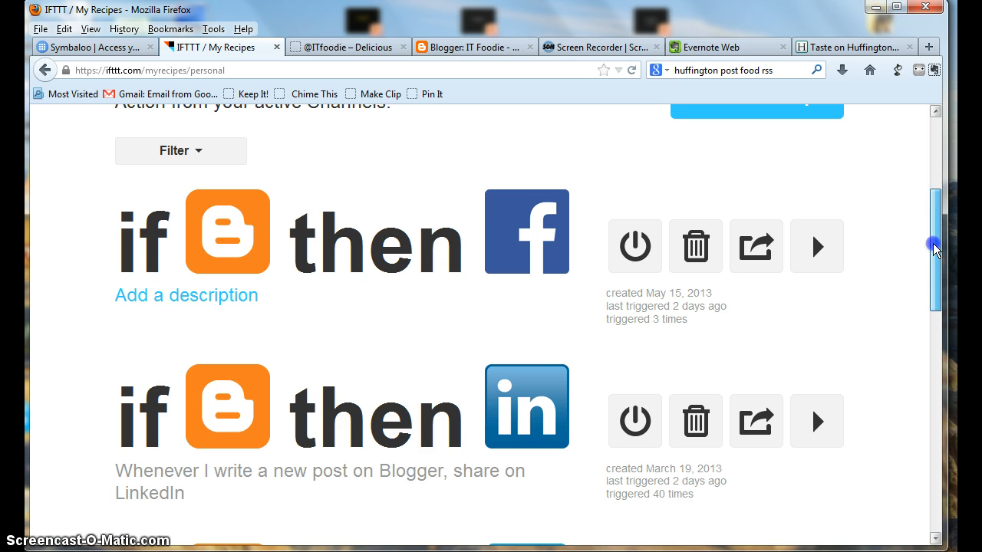
scroll(down, 3)
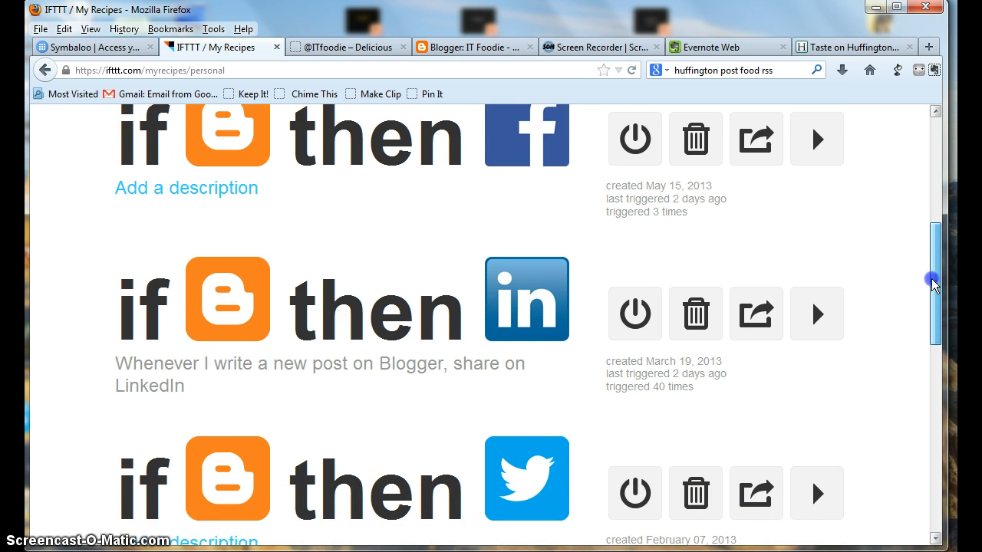
scroll(down, 3)
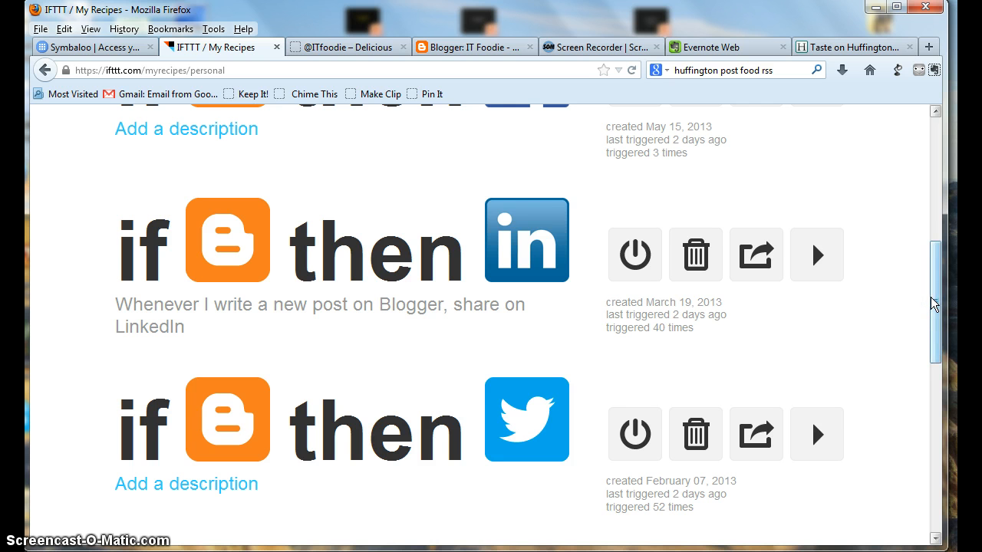
scroll(down, 3)
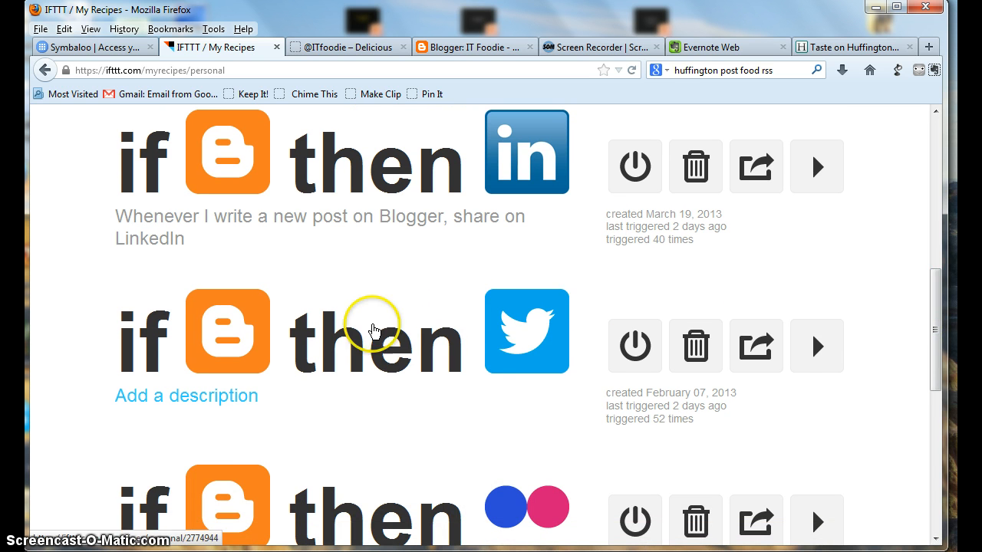
mouse_move(375, 316)
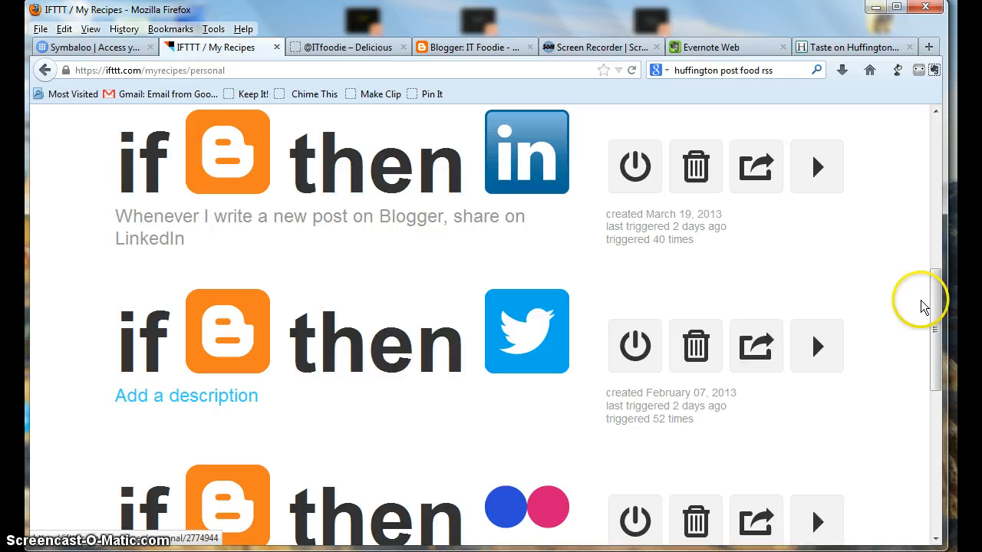
scroll(down, 3)
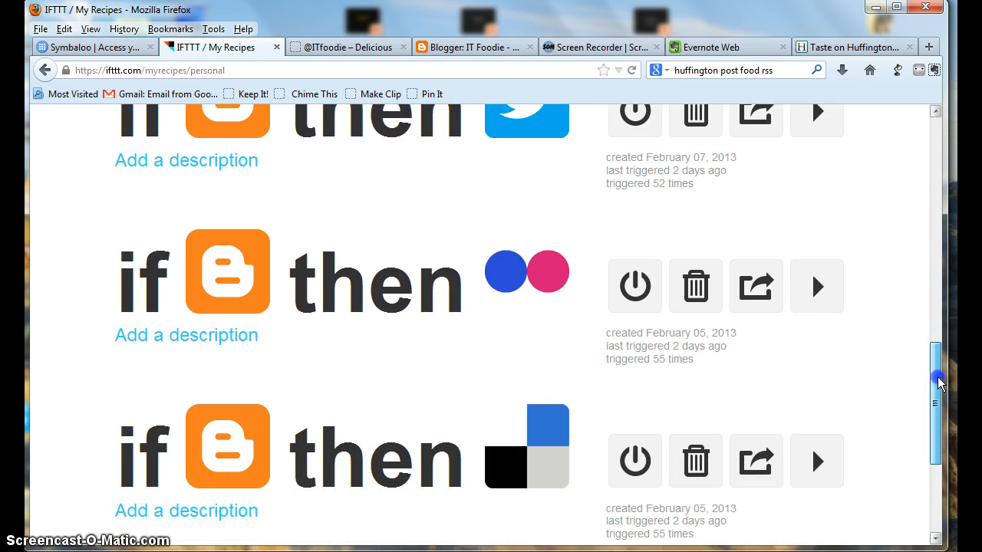
scroll(down, 3)
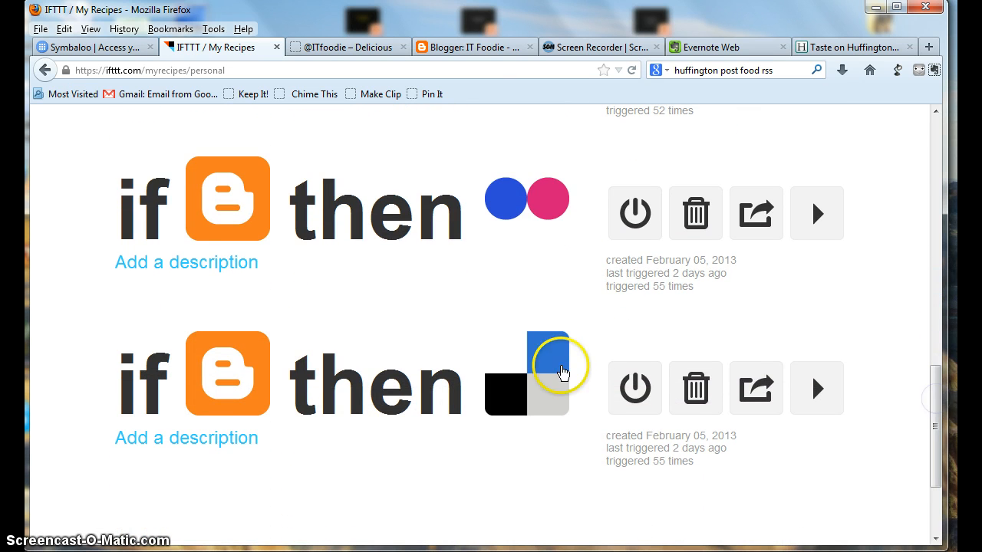
mouse_move(503, 393)
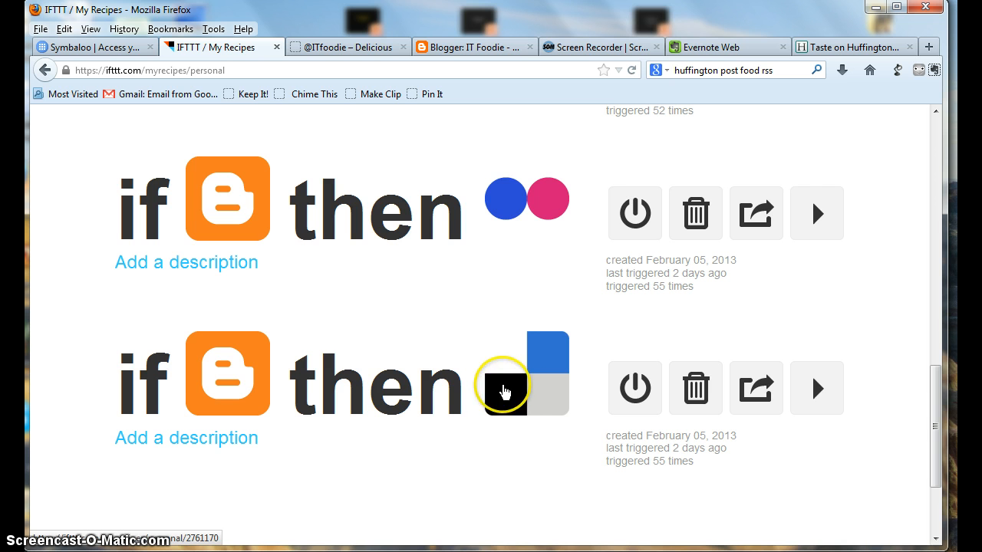
click(346, 46)
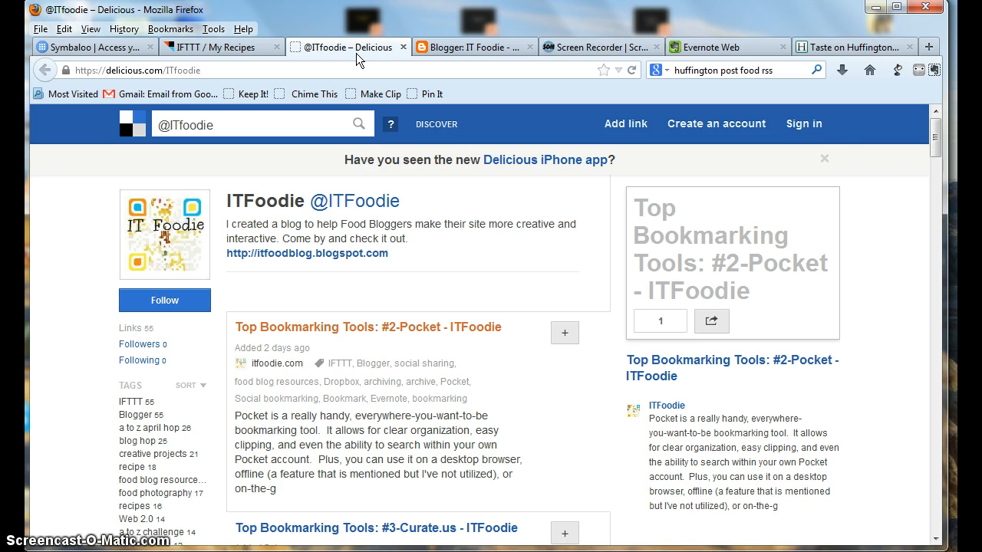
mouse_move(816, 212)
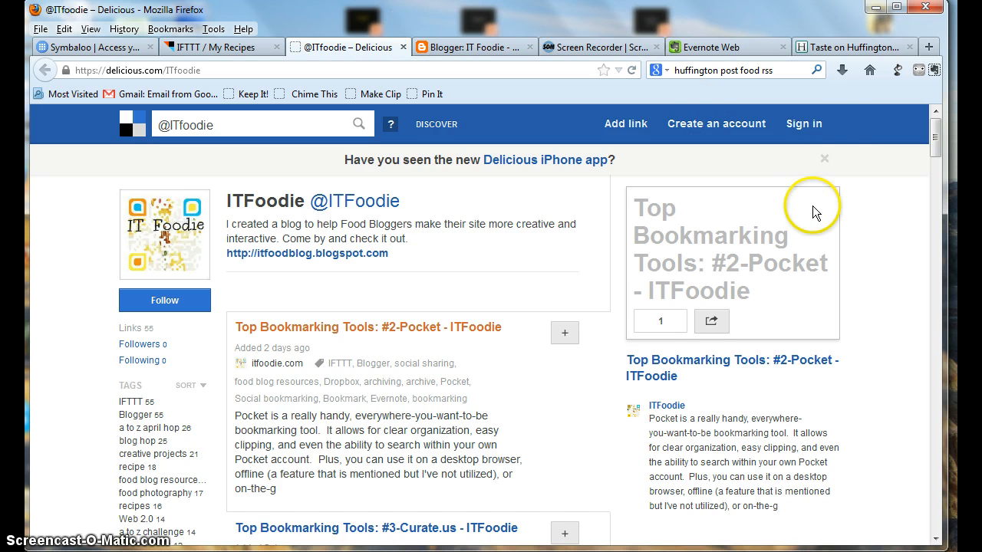
mouse_move(862, 227)
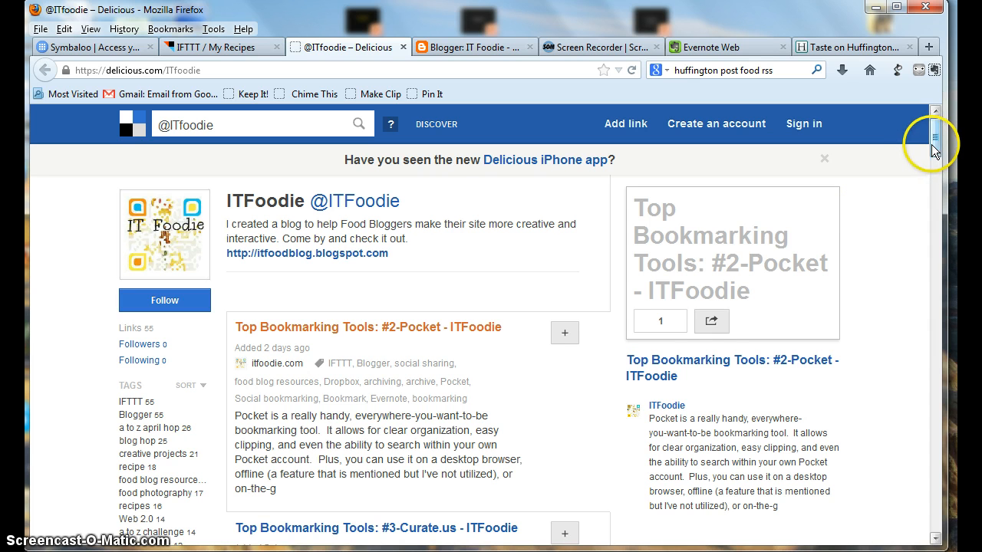
mouse_move(935, 141)
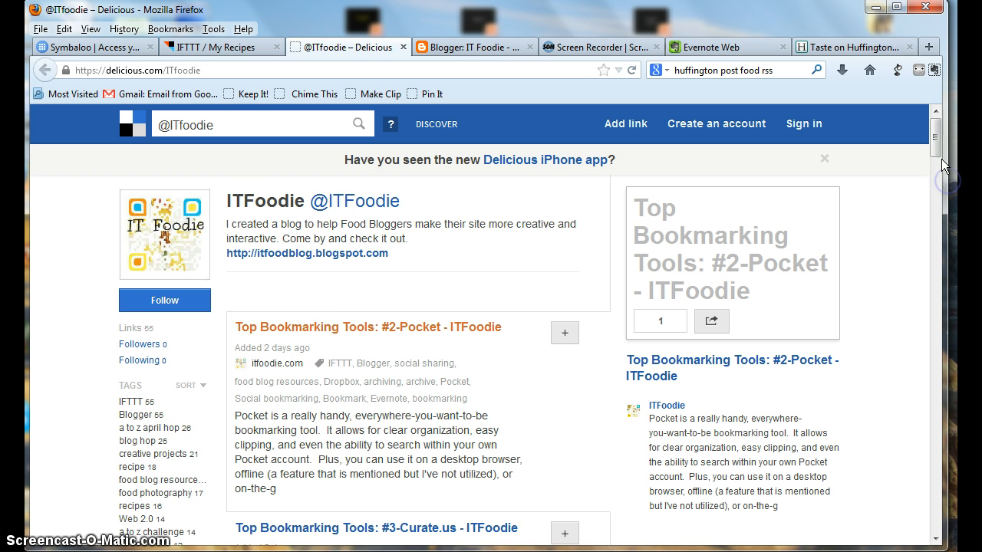
scroll(down, 3)
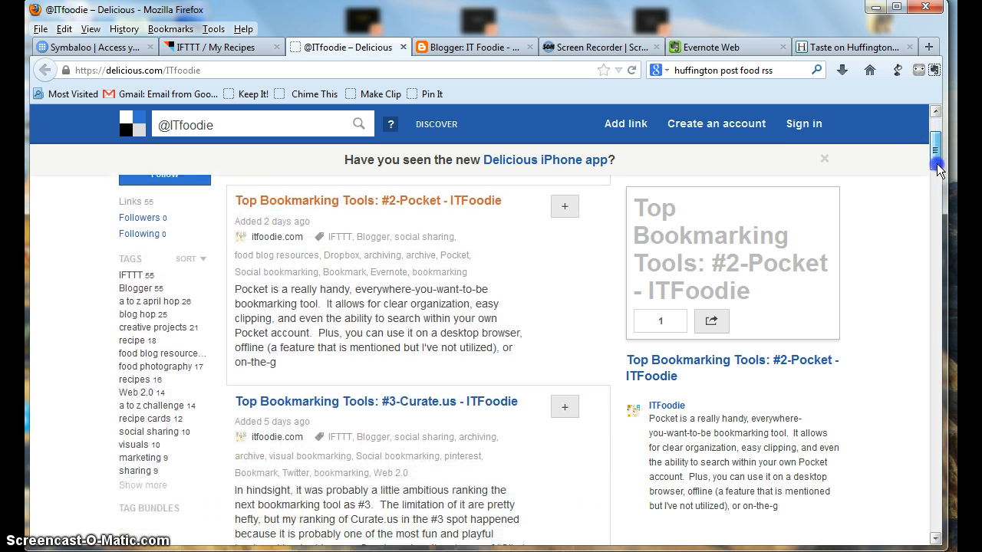
scroll(down, 3)
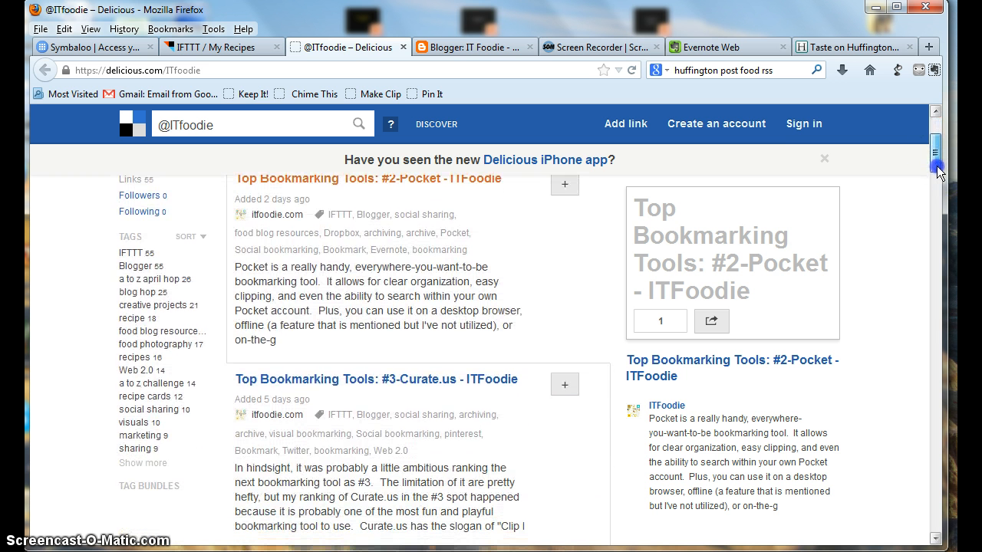
scroll(down, 3)
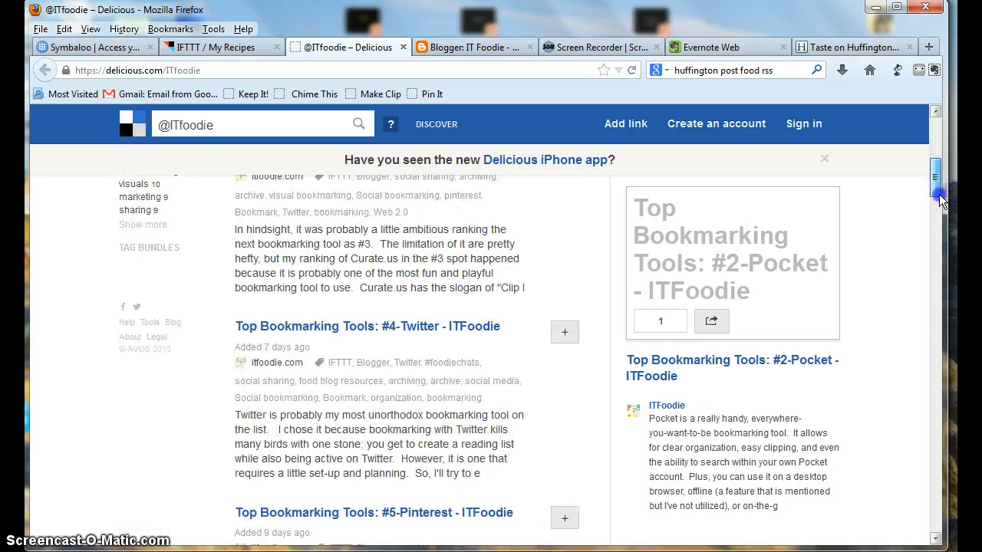
scroll(down, 3)
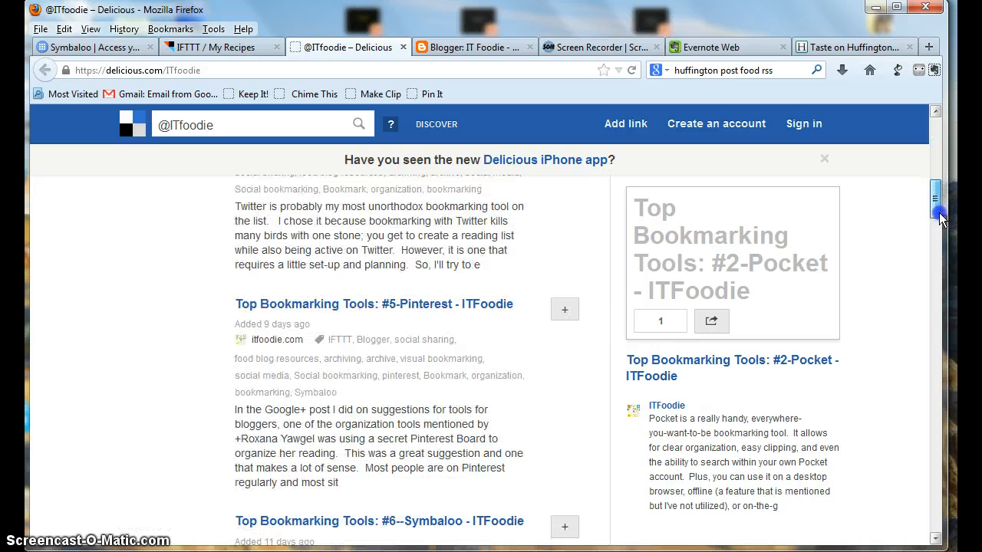
scroll(down, 3)
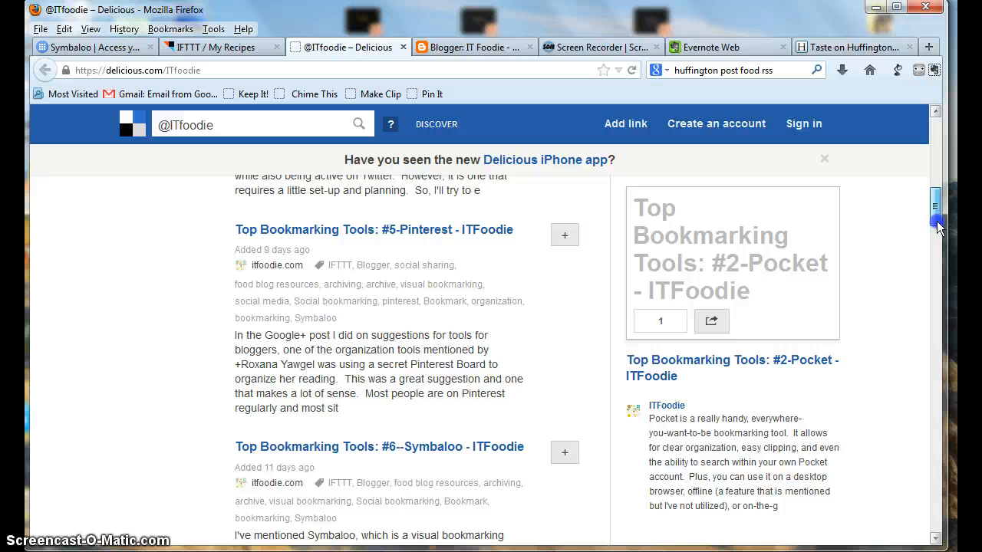
scroll(down, 3)
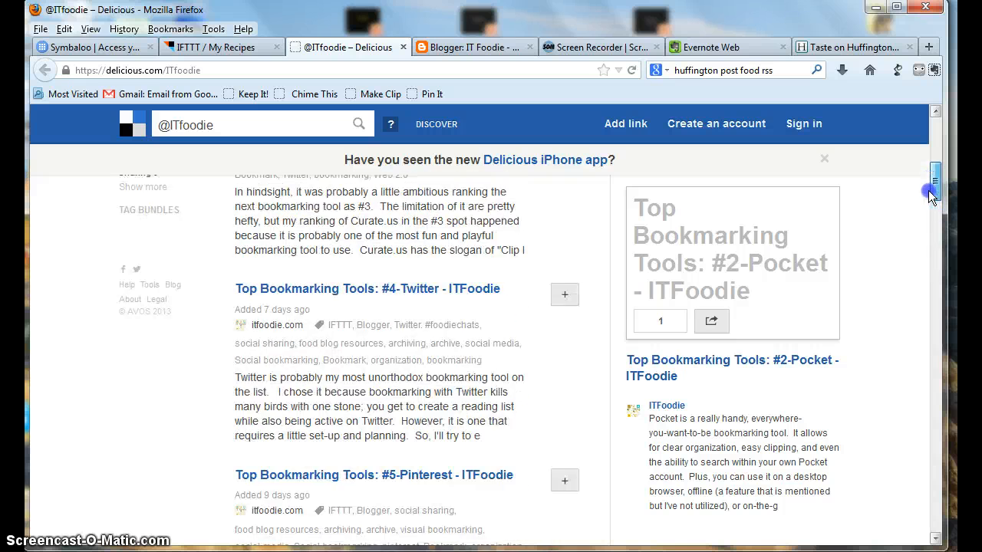
scroll(up, 3)
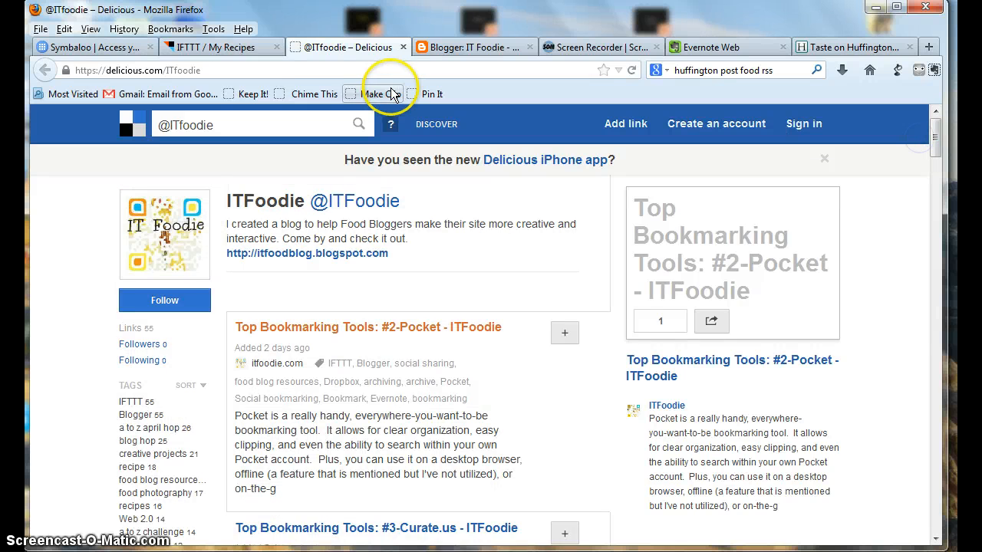
- Return to My Recipes and start a new recipe via Create a Recipe
click(221, 46)
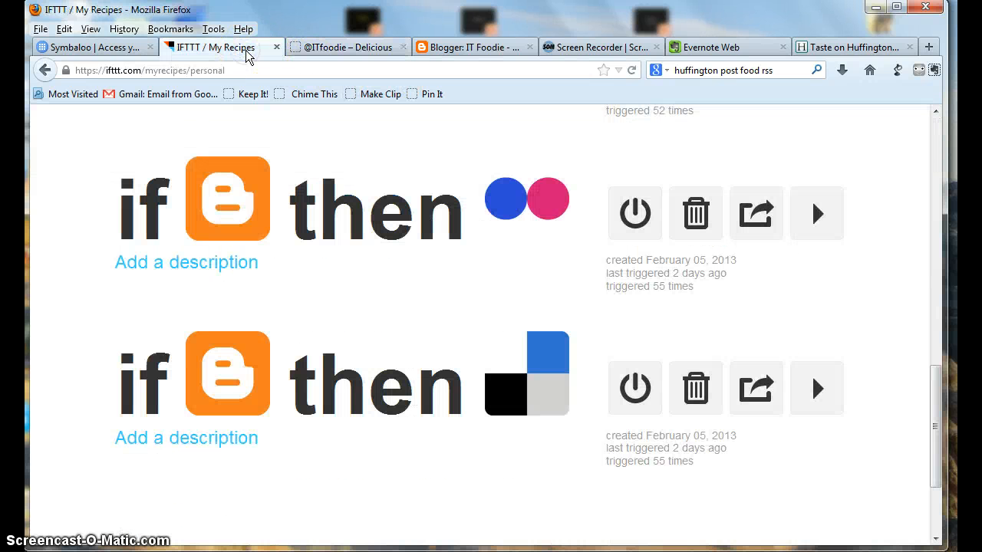
mouse_move(919, 363)
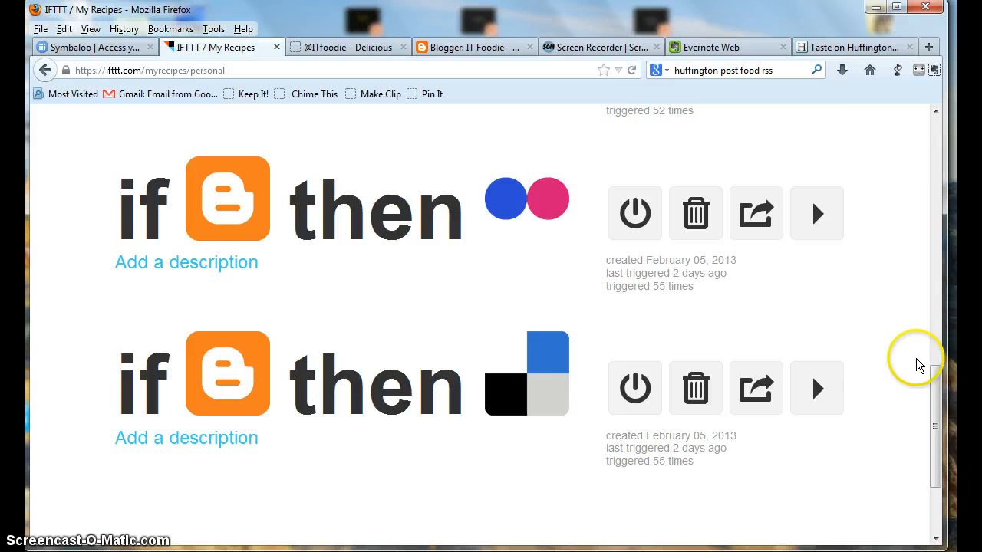
scroll(up, 3)
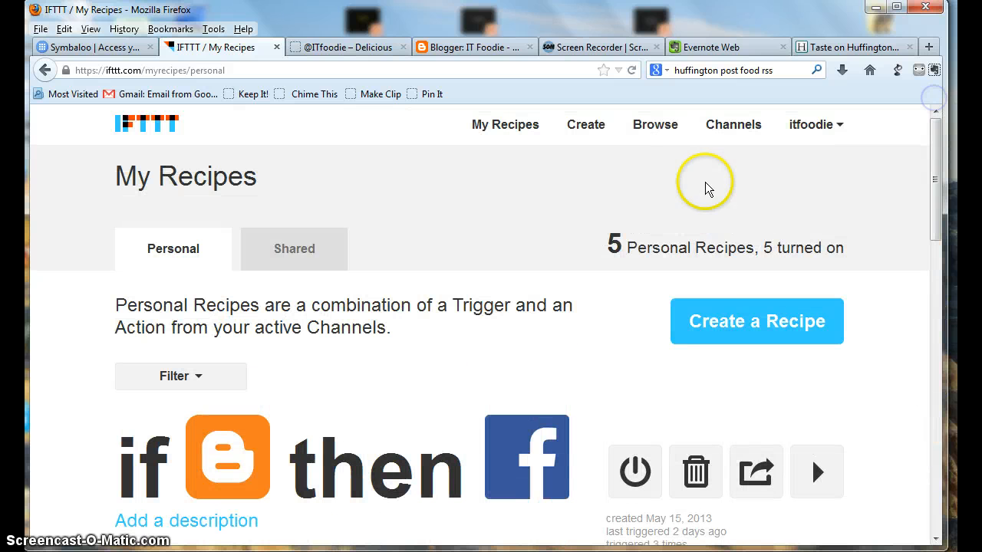
click(756, 321)
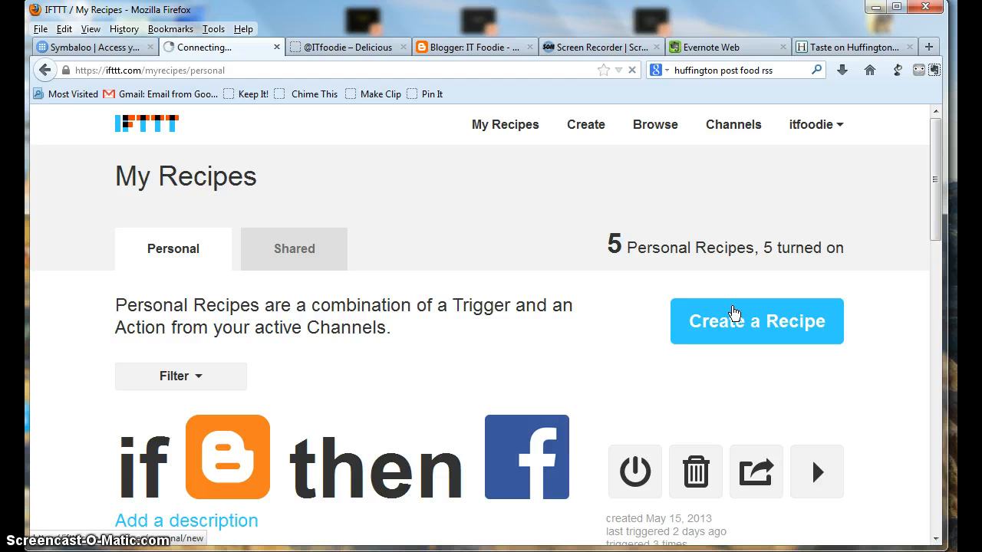
click(755, 320)
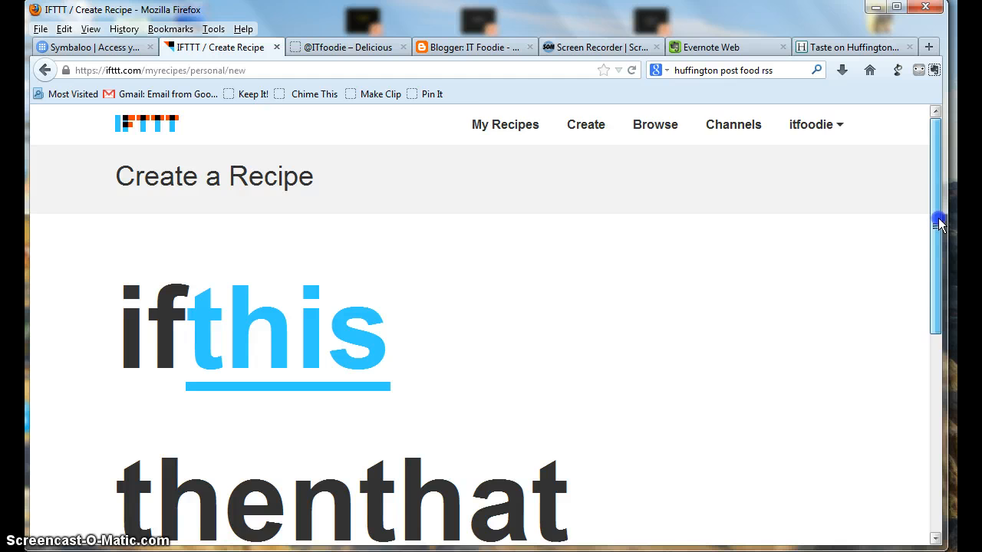
- Choose the Feed channel as 'this' with the New feed item trigger
scroll(down, 3)
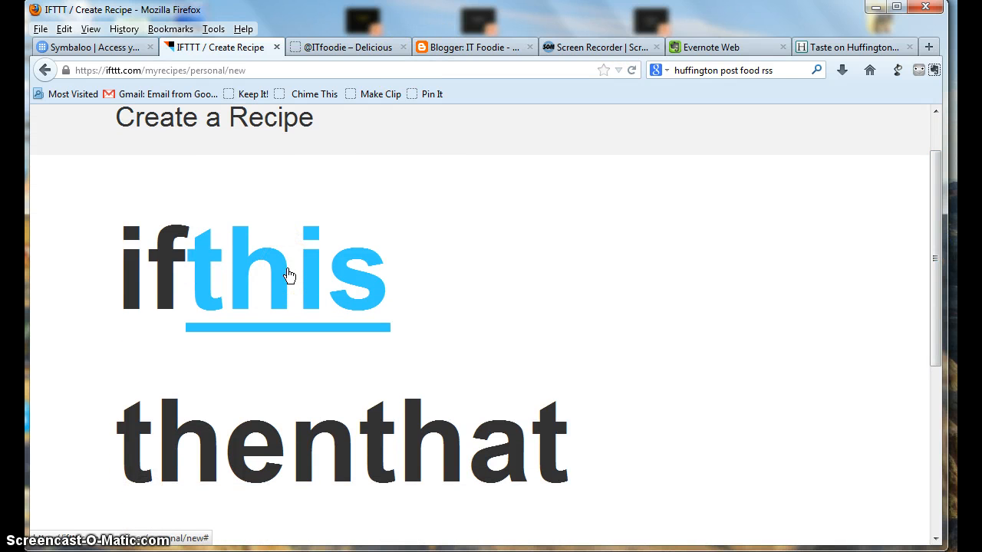
click(288, 276)
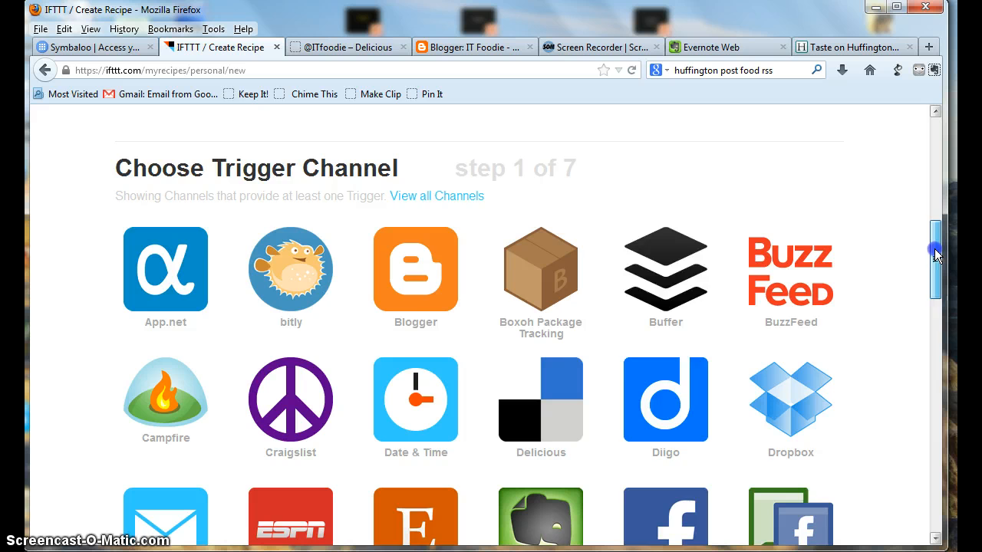
scroll(down, 3)
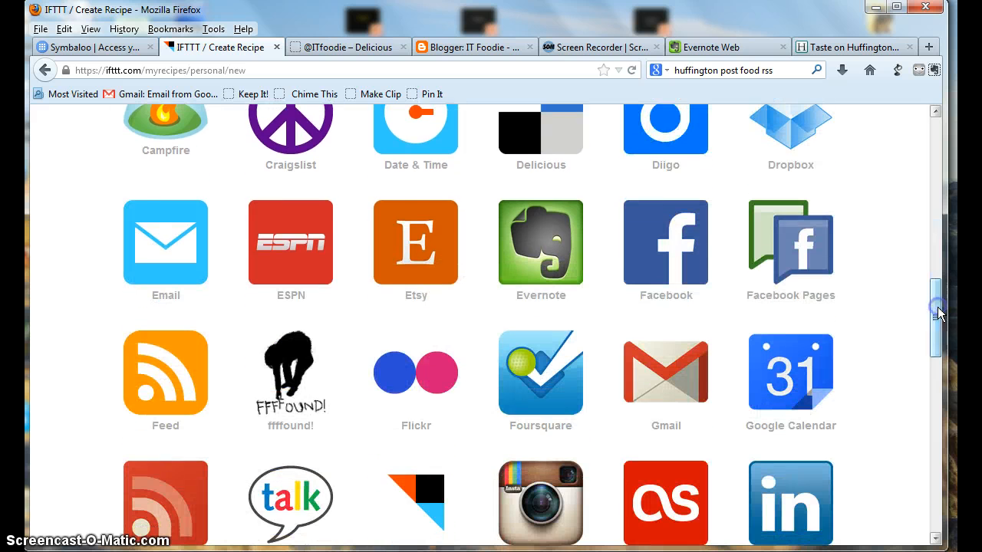
mouse_move(165, 374)
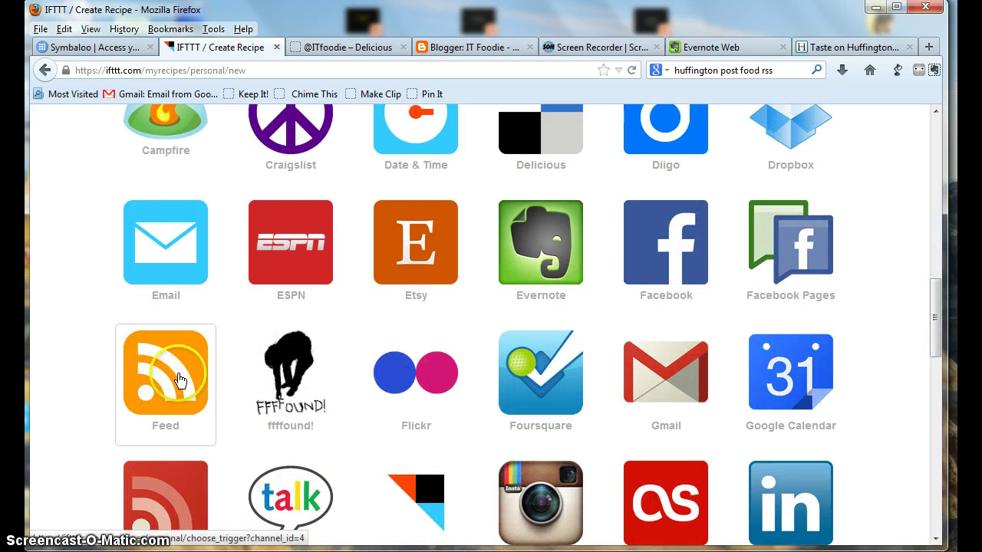
click(165, 373)
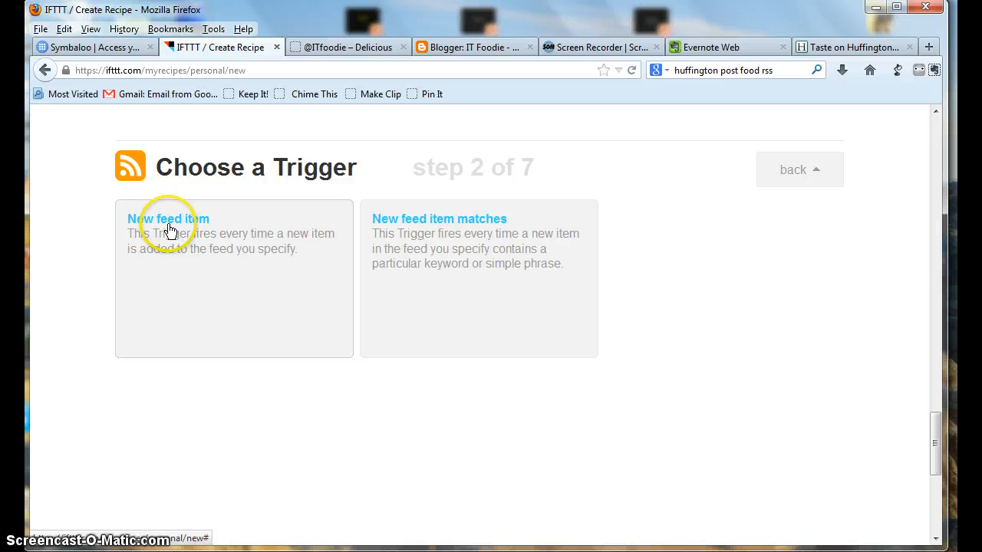
click(169, 218)
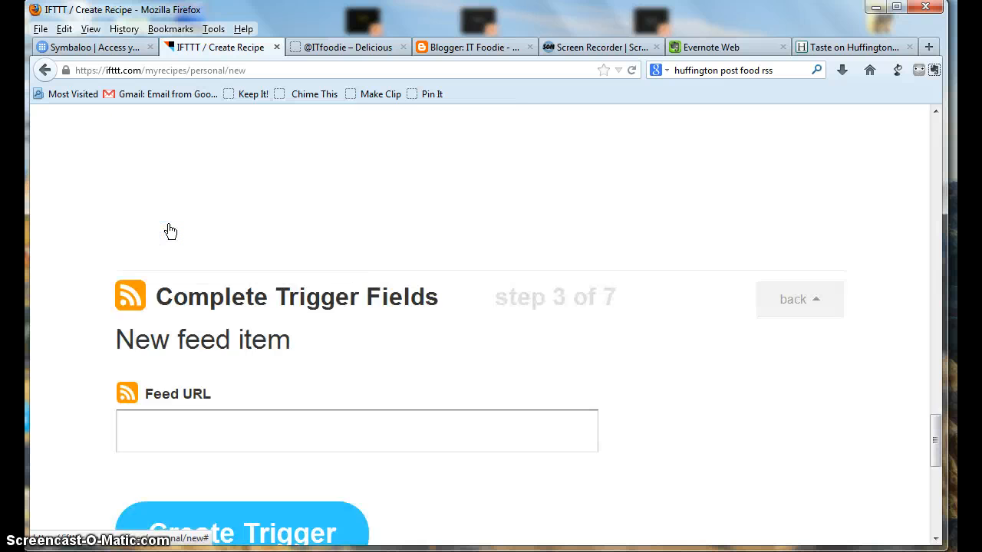
- Set Feed URL to the Huffington Post Taste index.xml feed and create the trigger
scroll(up, 3)
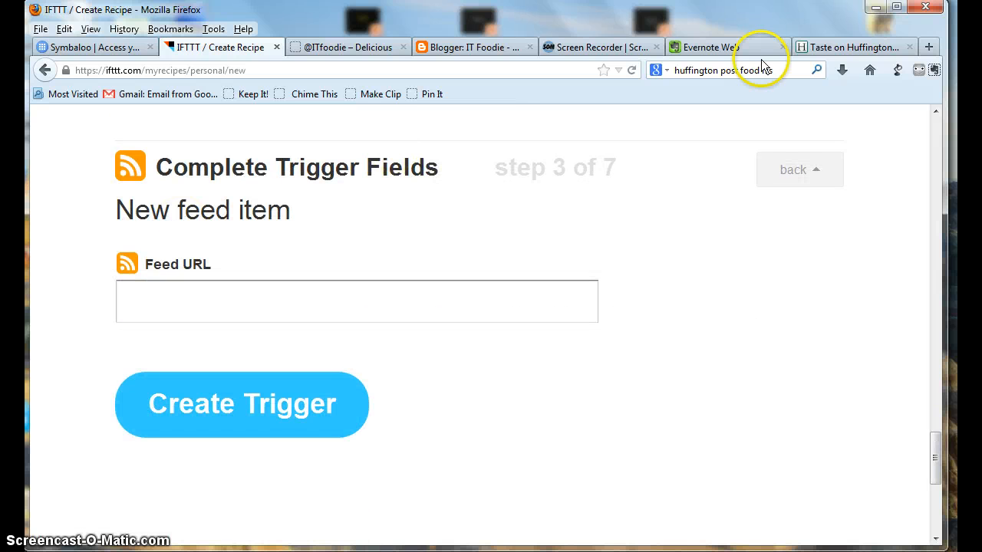
click(853, 46)
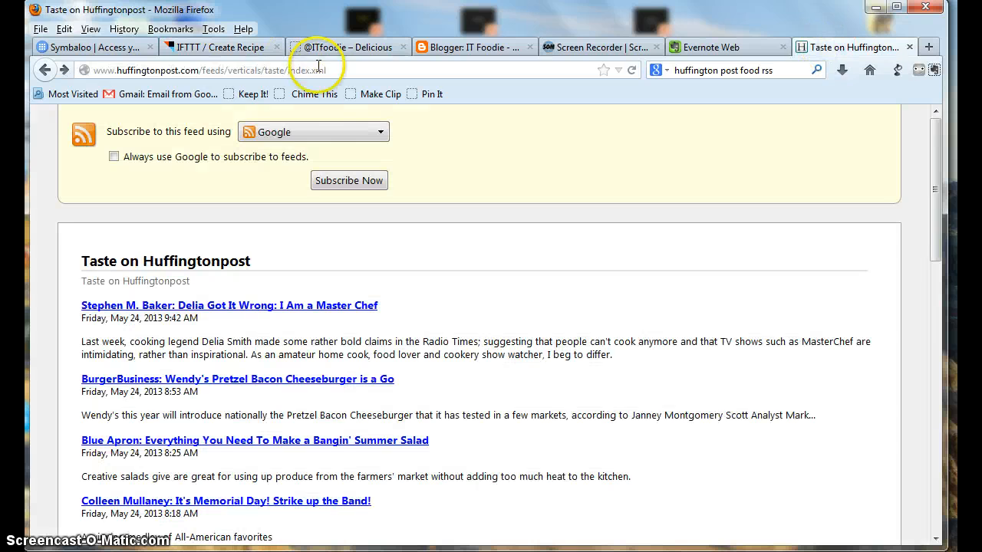
click(207, 70)
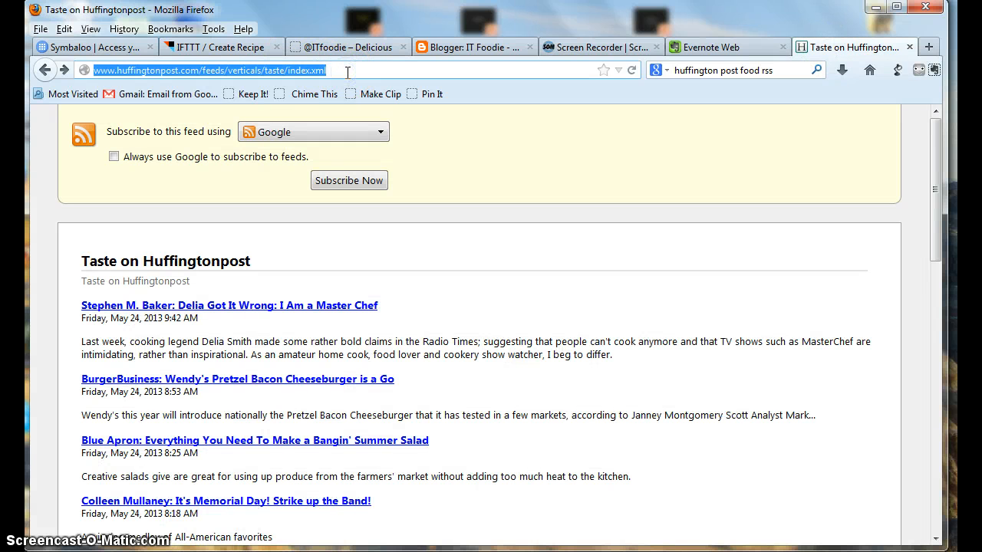
click(218, 46)
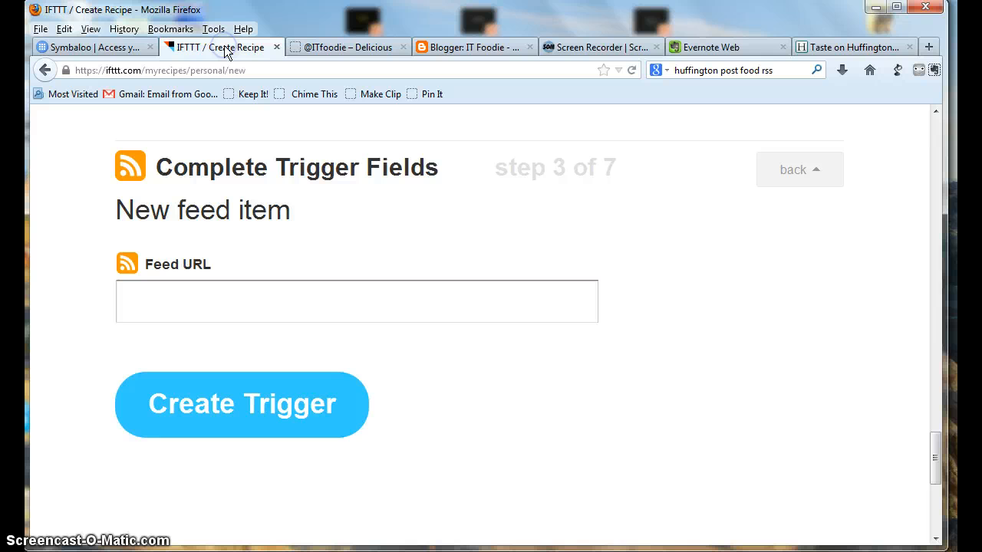
text(post.com/feeds/verticals/taste/index.xml)
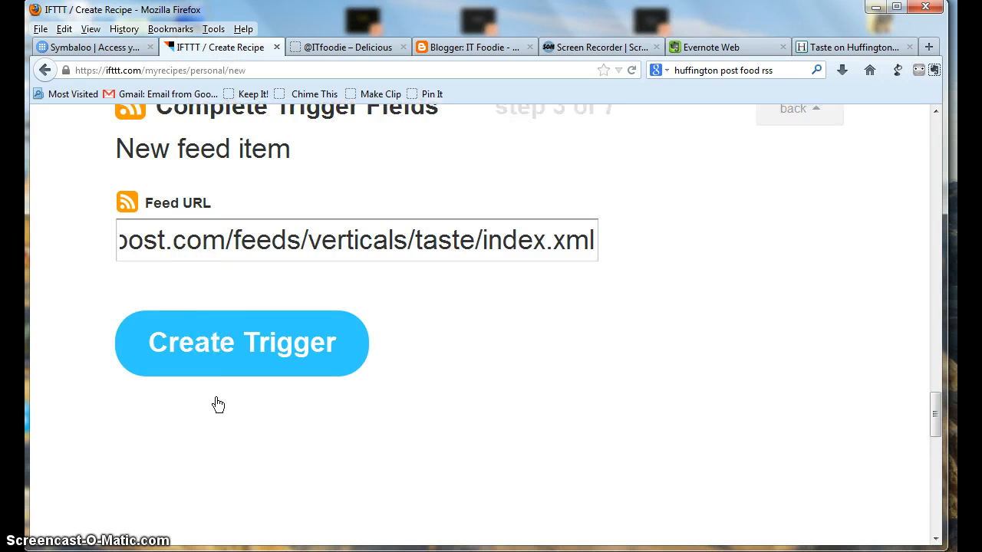
click(242, 344)
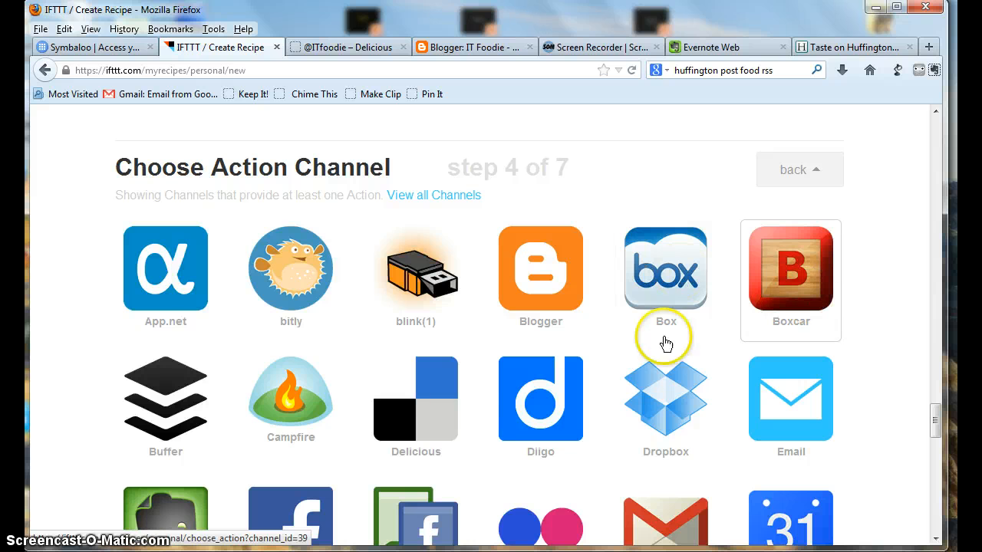
mouse_move(924, 406)
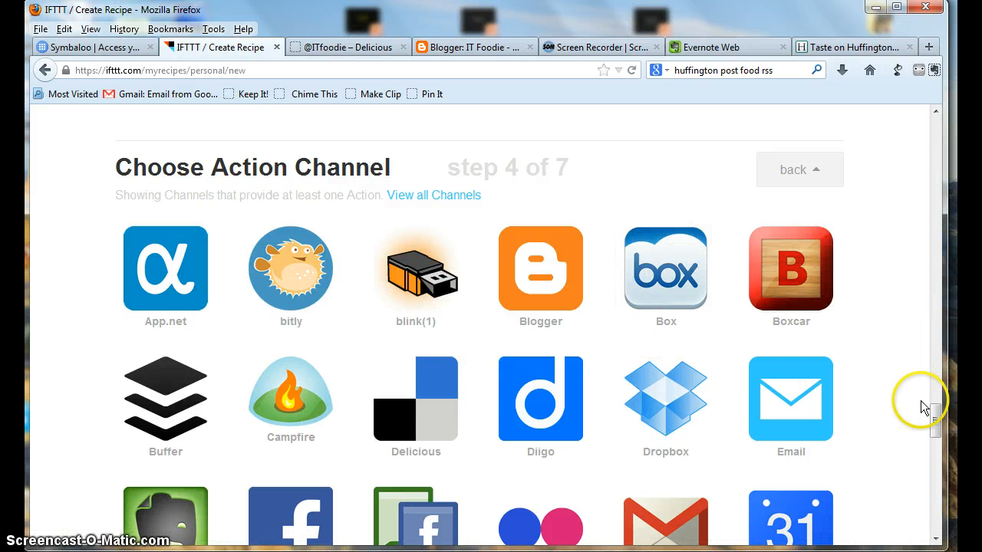
- Select Evernote as the action channel and view its available actions
scroll(down, 3)
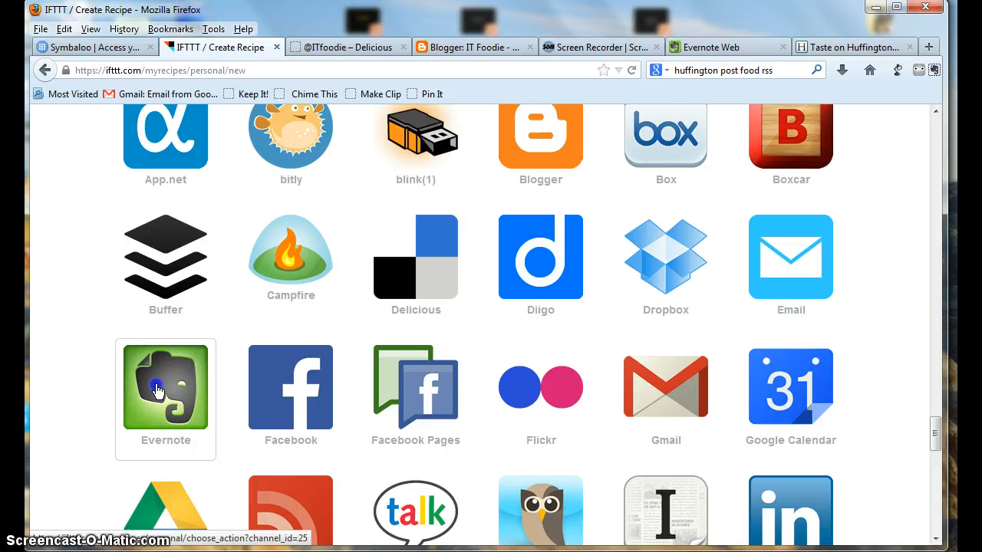
click(166, 386)
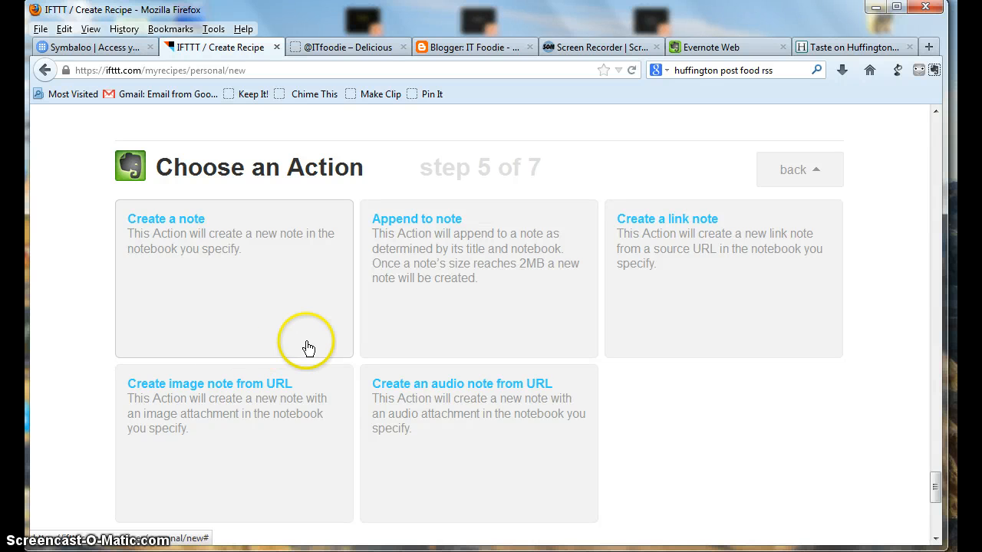
mouse_move(168, 244)
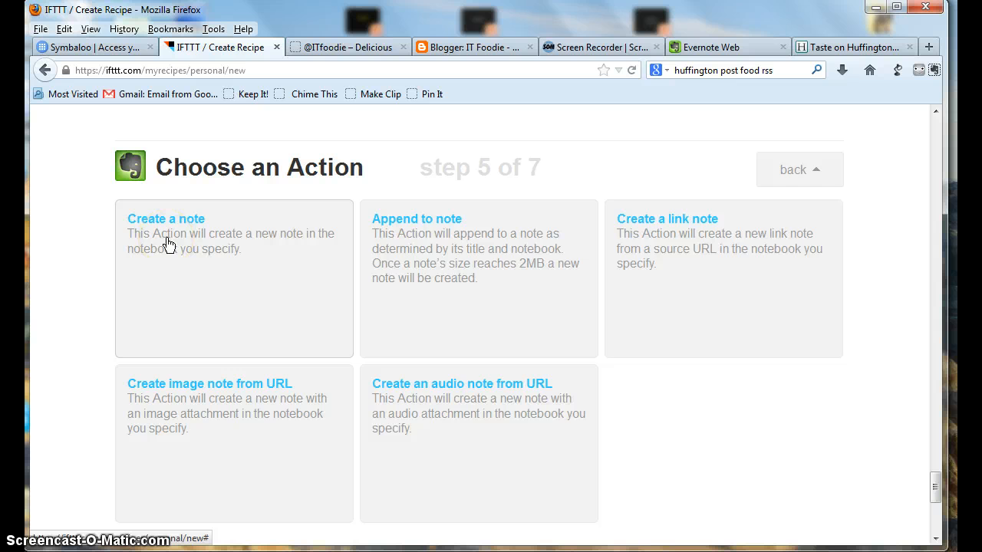
scroll(down, 3)
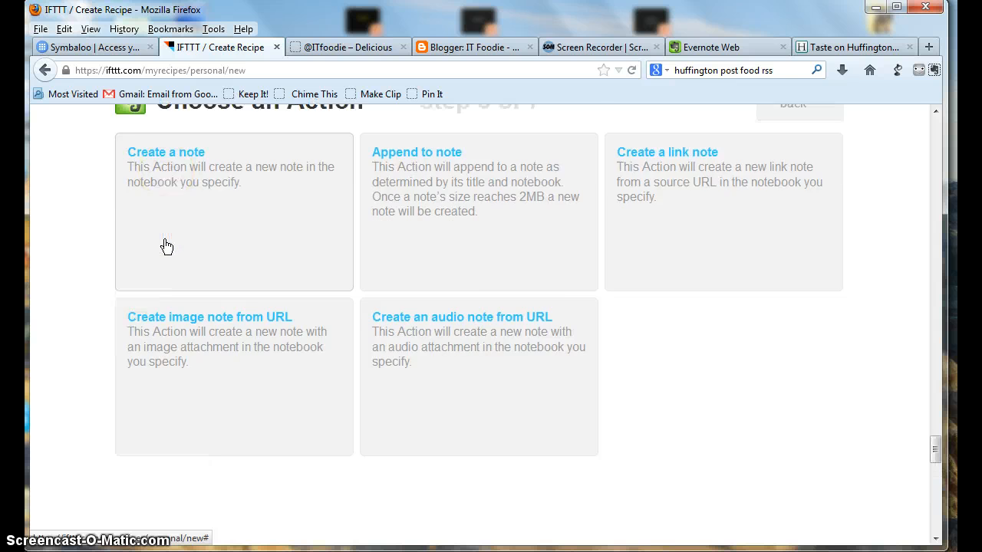
- Choose 'Create a note' and create the action with the prefilled note fields
click(166, 152)
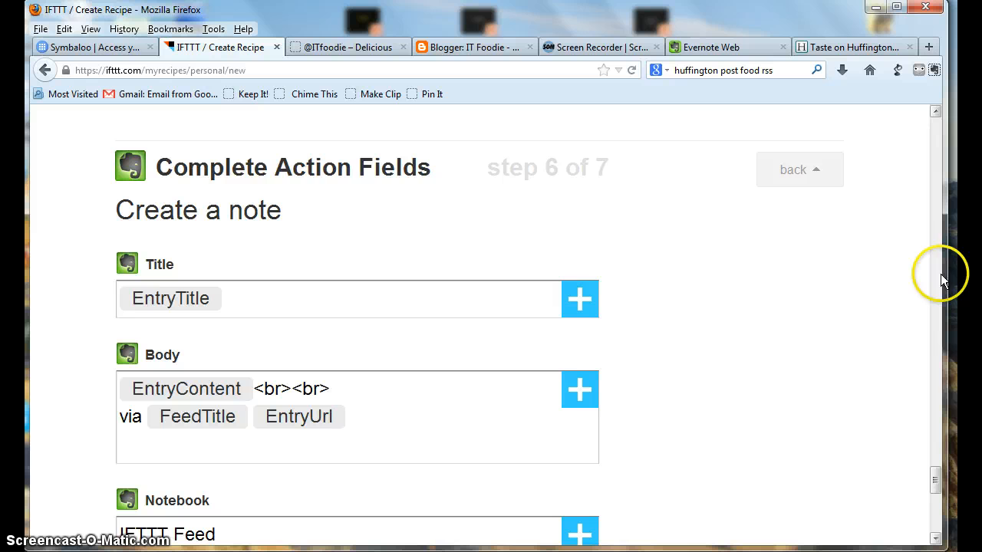
scroll(down, 3)
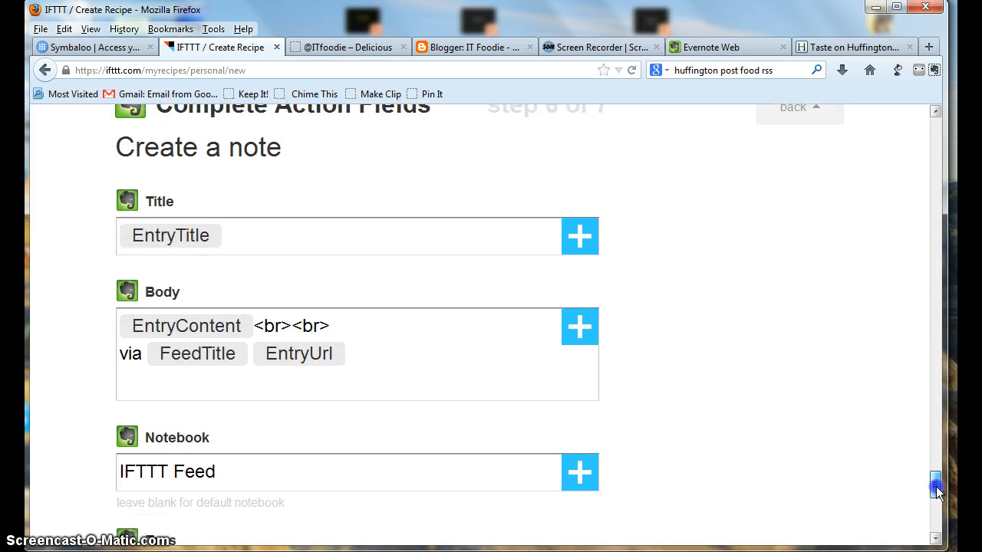
scroll(down, 3)
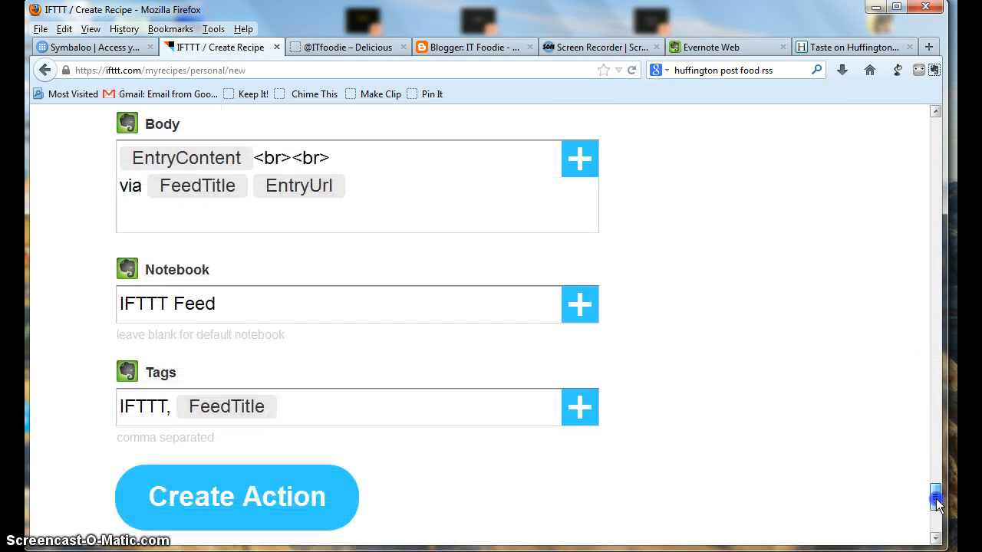
scroll(down, 3)
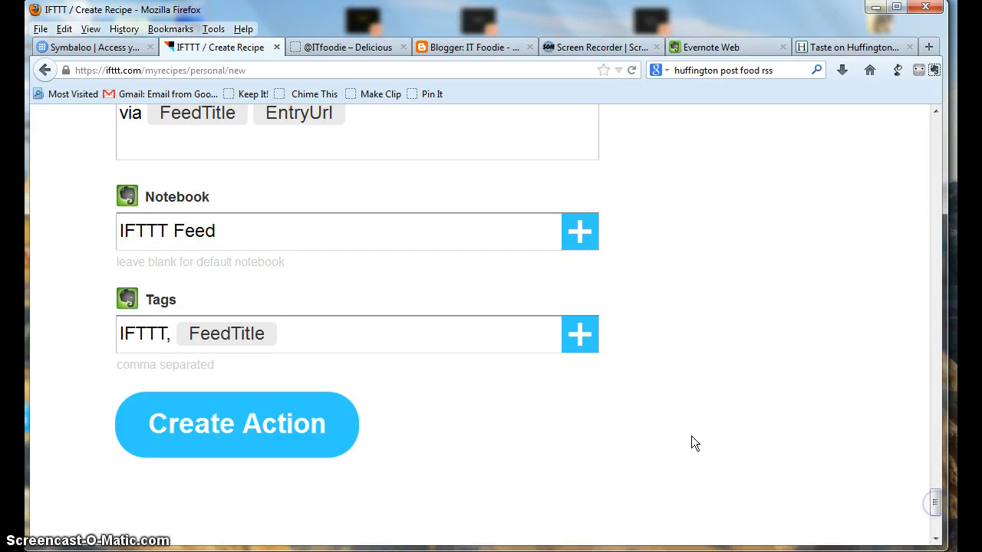
mouse_move(432, 416)
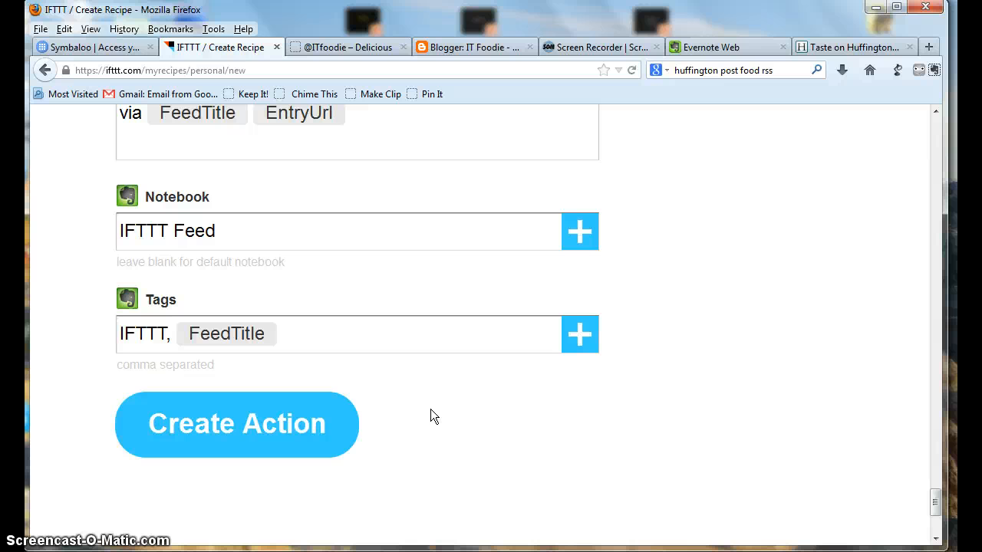
mouse_move(560, 360)
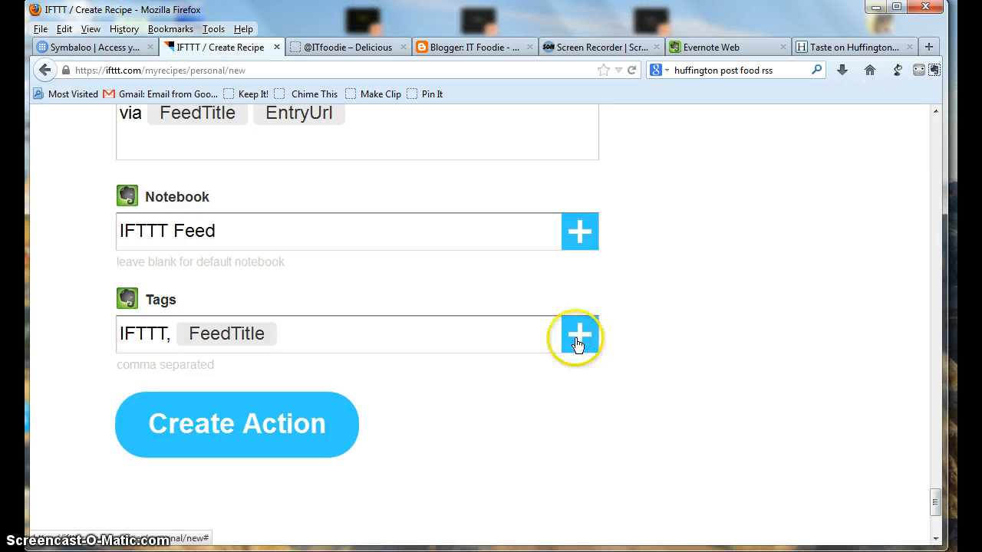
mouse_move(273, 423)
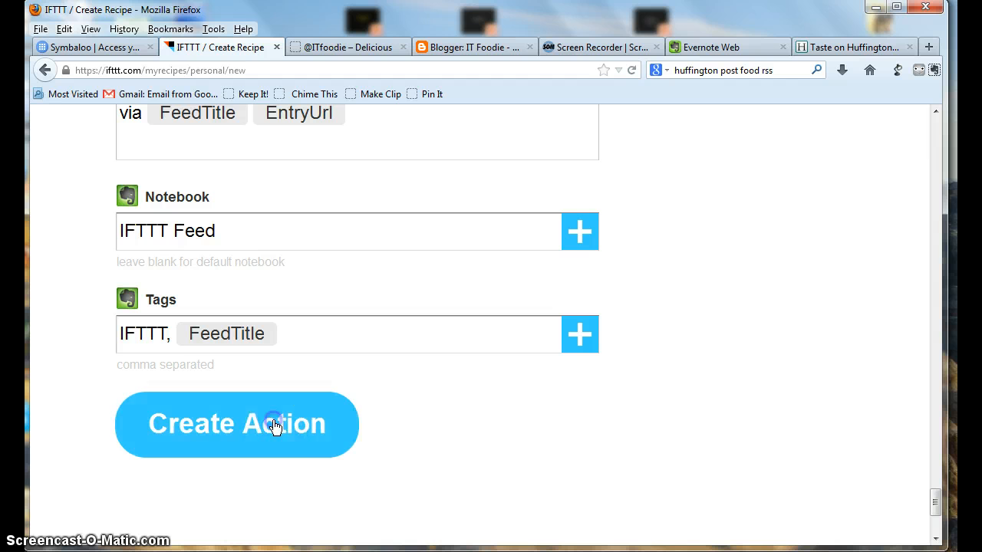
click(236, 424)
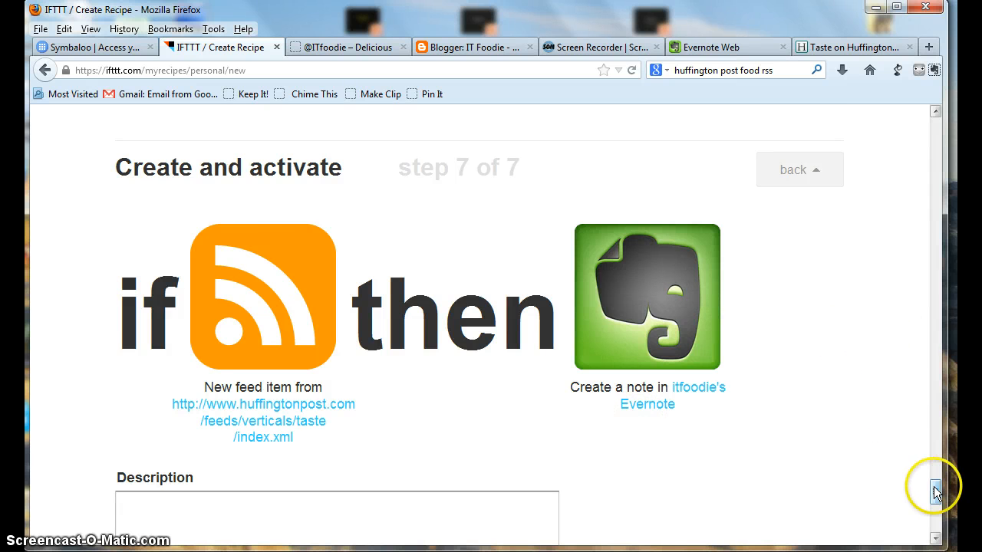
- Create and activate the recipe so it lists in My Recipes as created
scroll(down, 3)
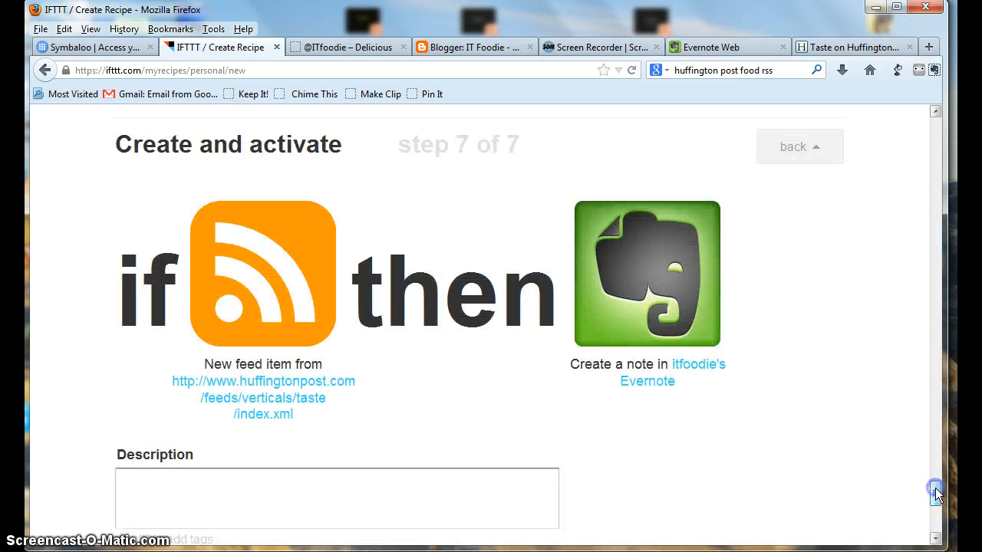
scroll(down, 3)
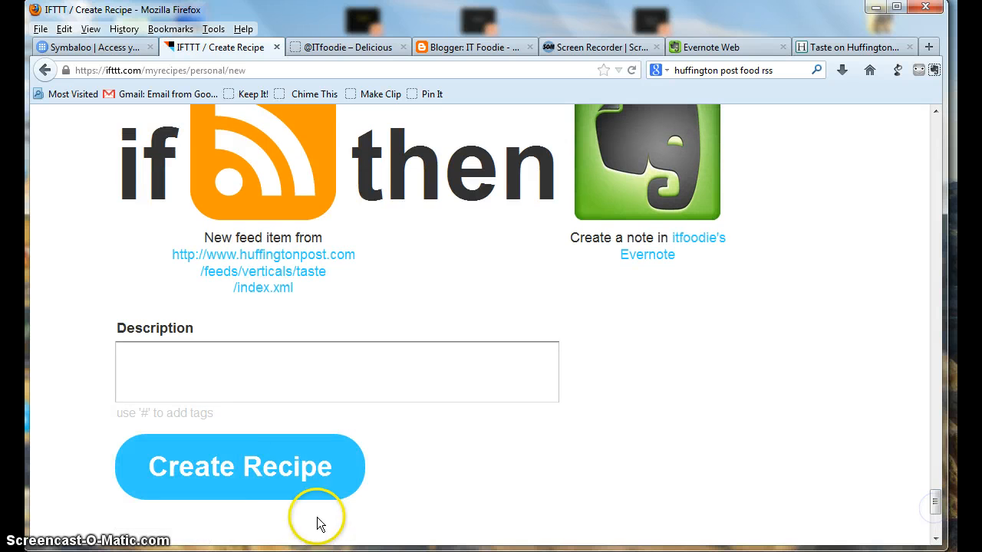
click(239, 466)
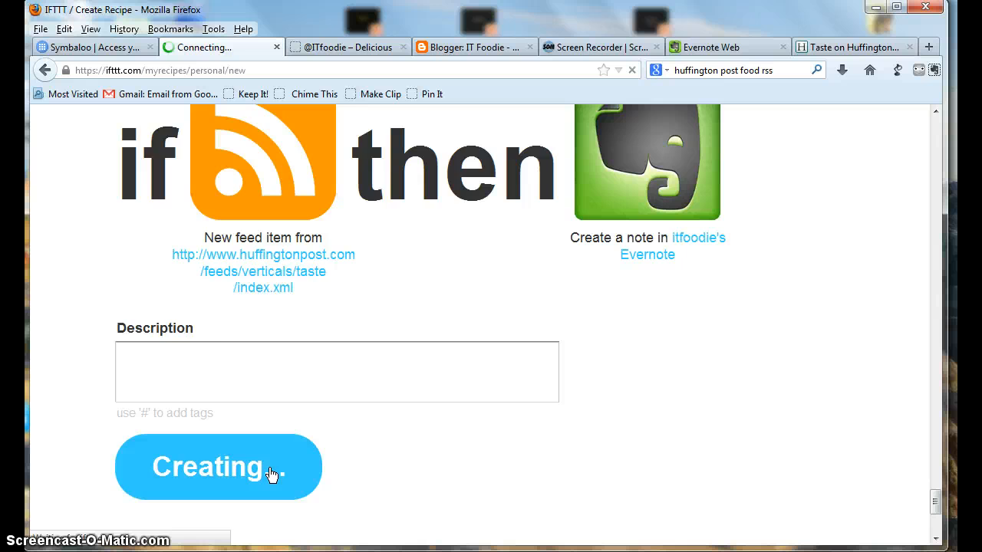
click(218, 466)
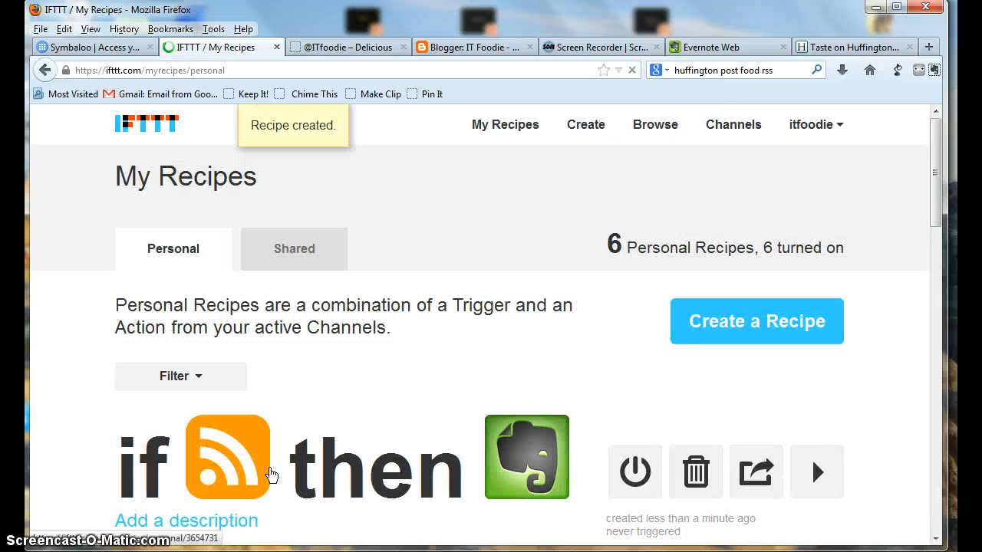